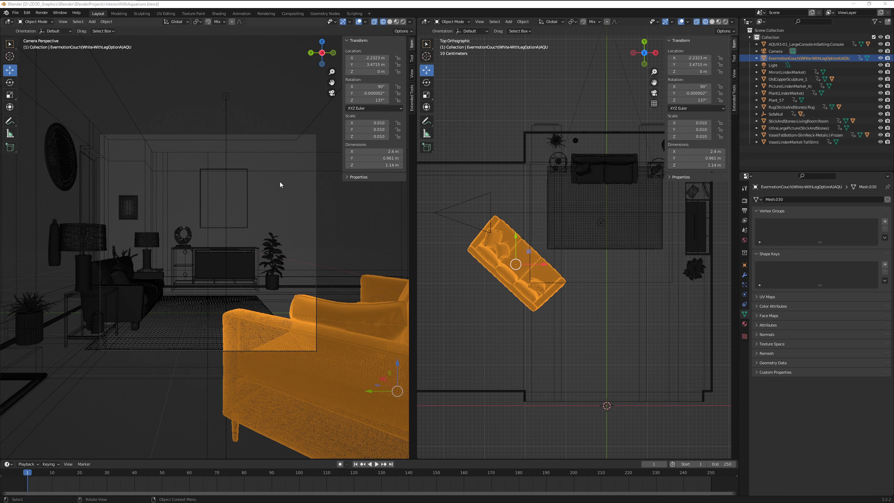
mouse_move(537, 284)
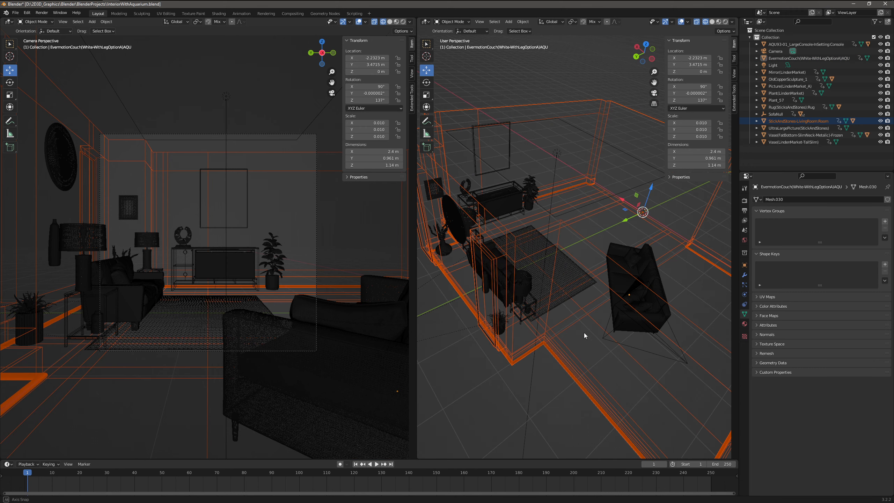
Orbit the right viewport from Top Orthographic into a perspective view of the whole living room.
left_click_drag(584, 335, 511, 297)
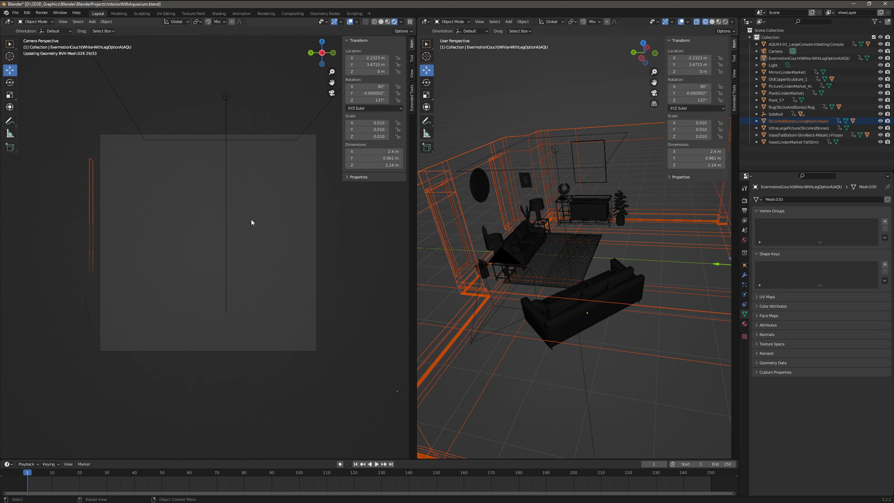
mouse_move(198, 232)
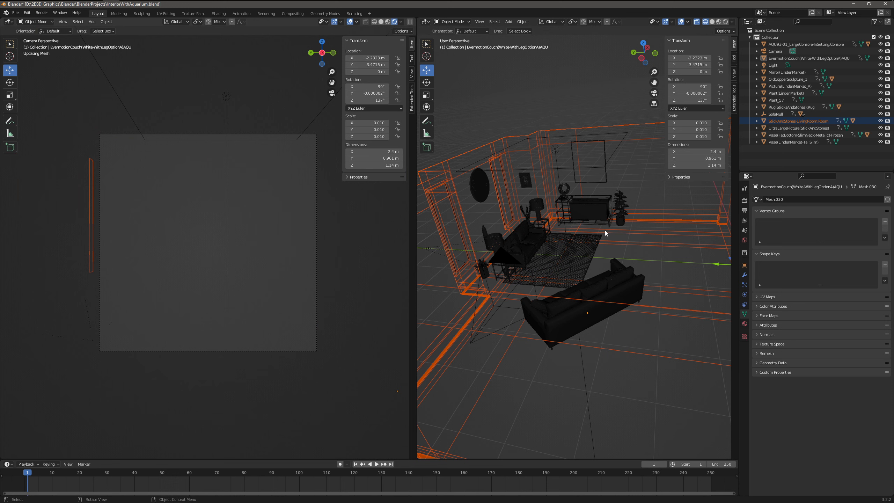
mouse_move(316, 186)
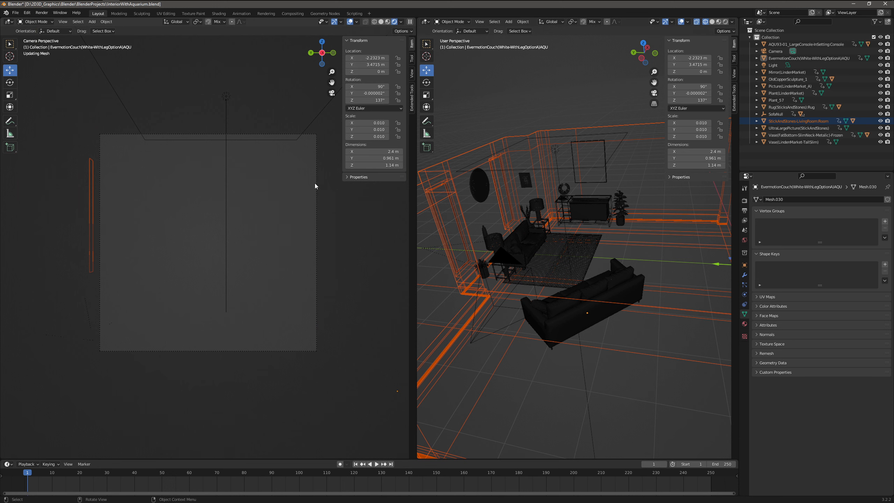
mouse_move(306, 222)
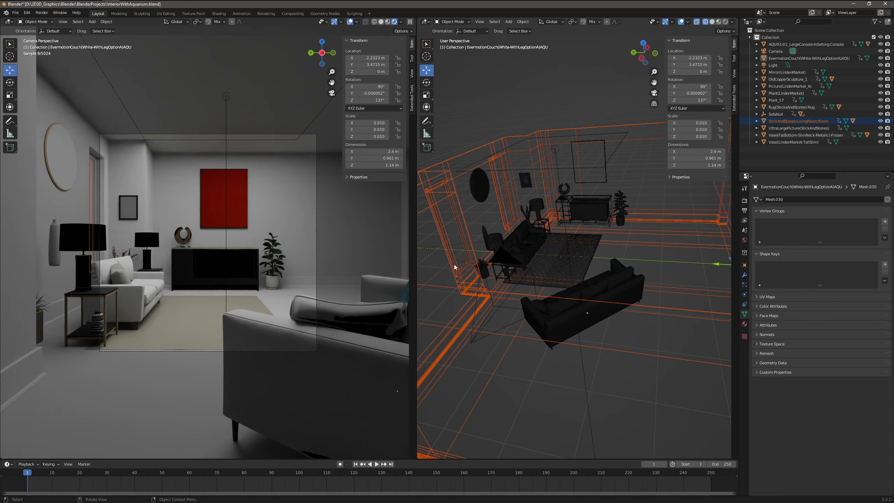
mouse_move(269, 294)
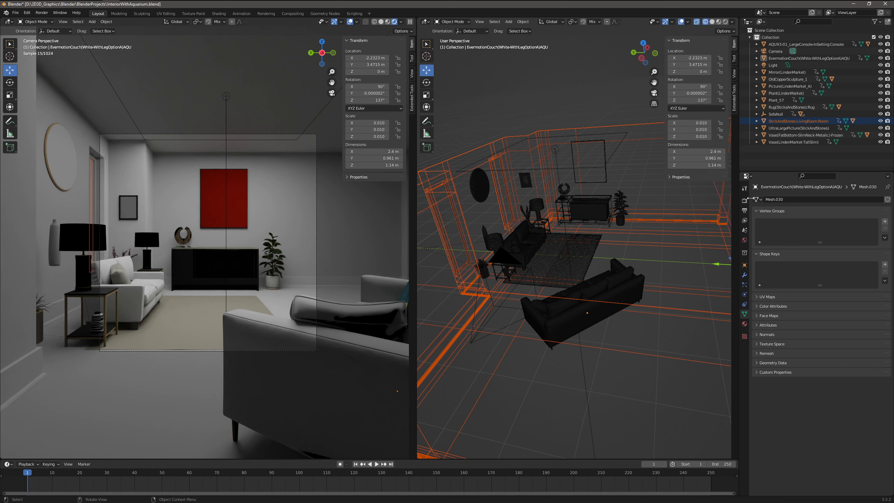
mouse_move(197, 241)
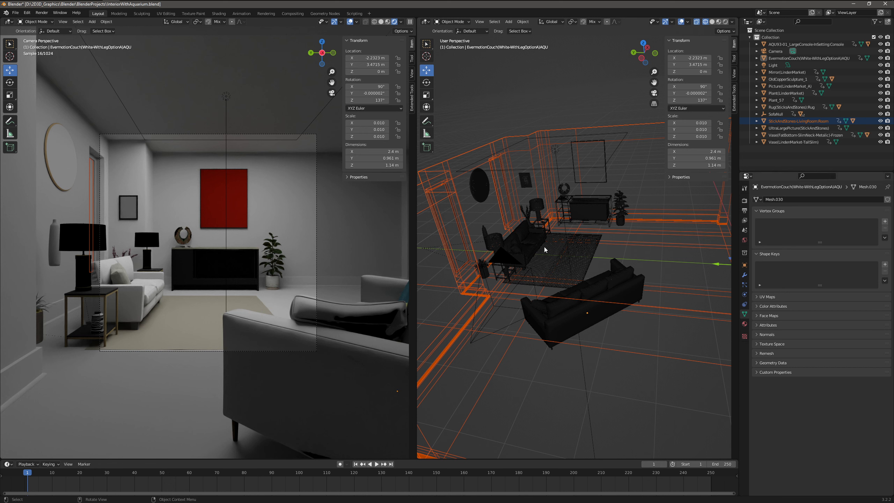
Show the Render Properties (Cycles, GPU Compute, 1024 viewport samples, denoising) and deselect everything in the viewport.
left_click(745, 201)
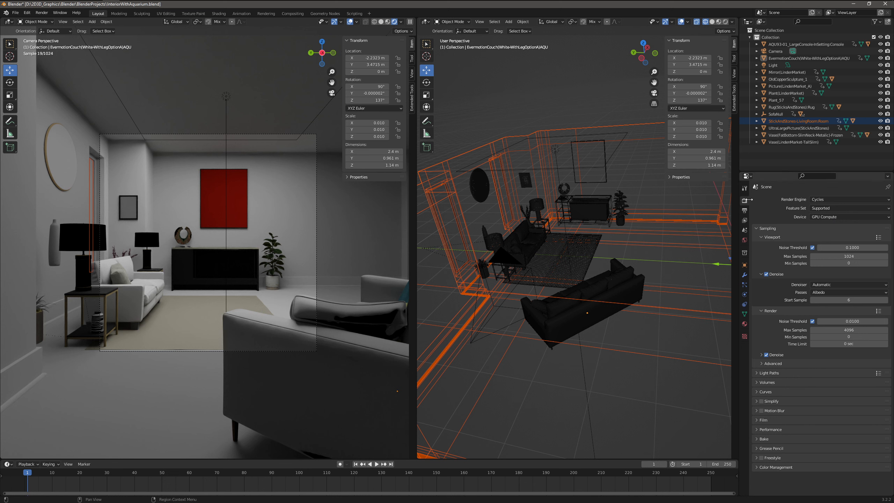
left_click(745, 210)
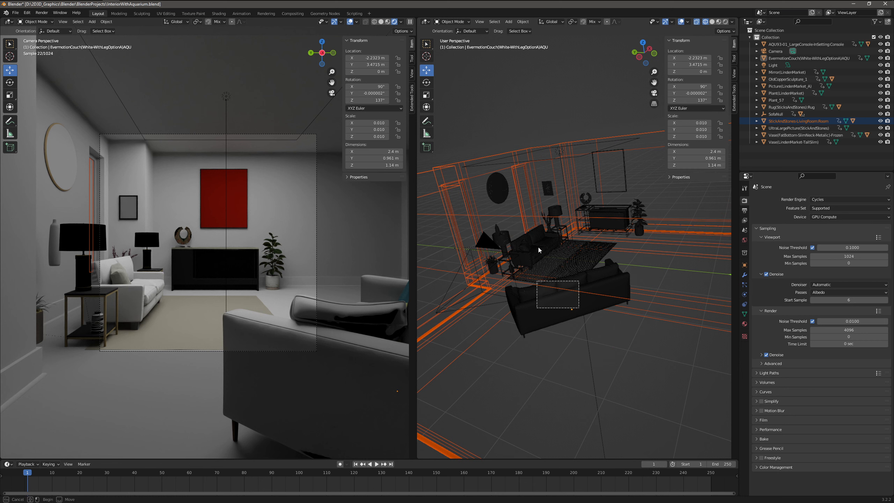
left_click(565, 300)
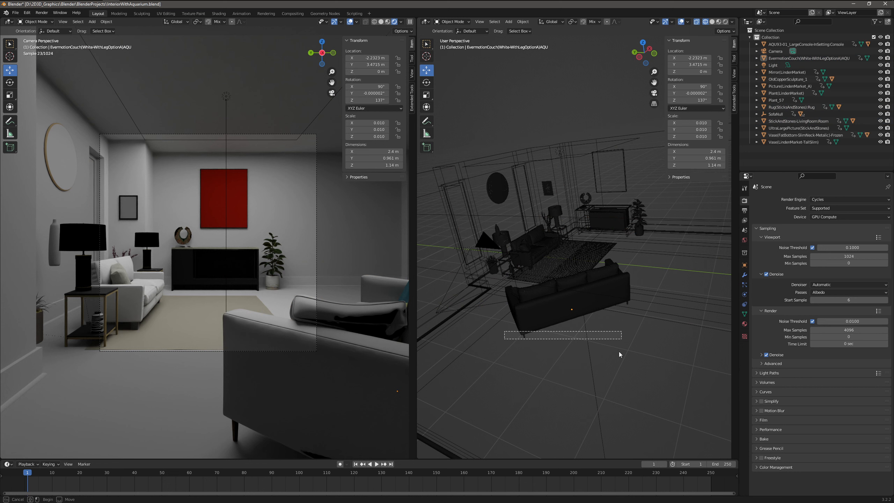
left_click(572, 308)
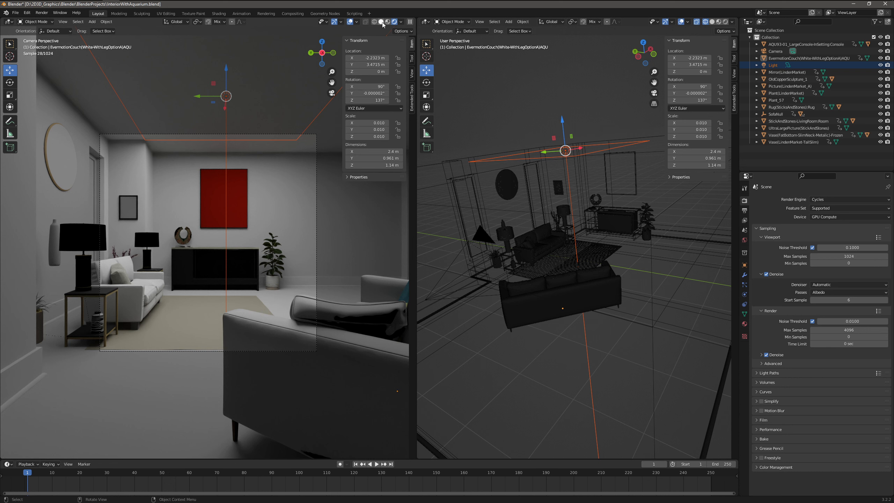
mouse_move(509, 214)
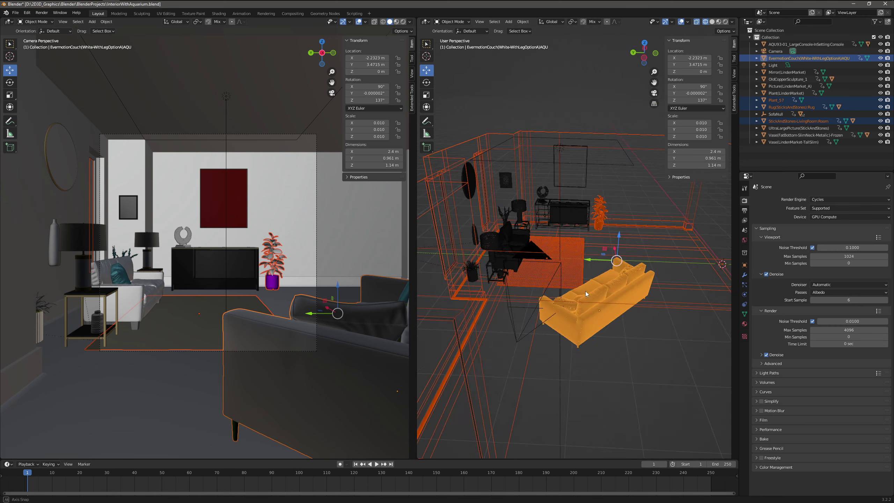
Zoom and orbit the right viewport in toward the rug and couch.
left_click_drag(585, 293, 567, 309)
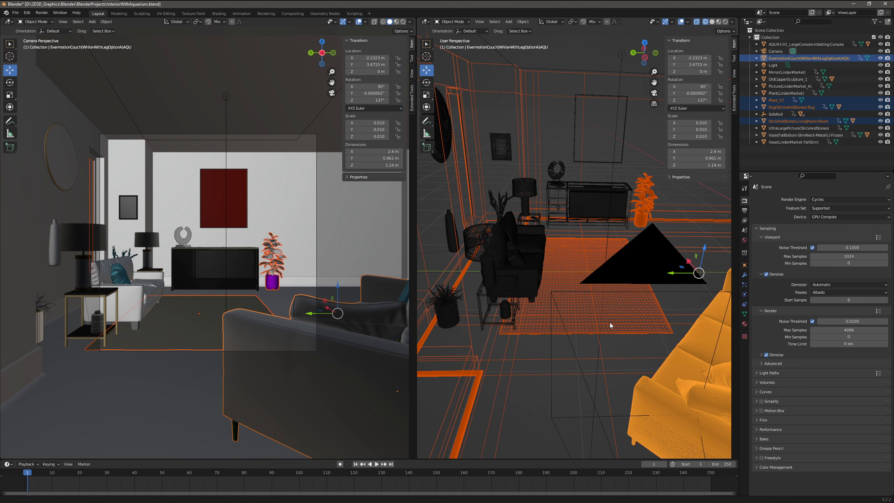
left_click_drag(610, 325, 533, 335)
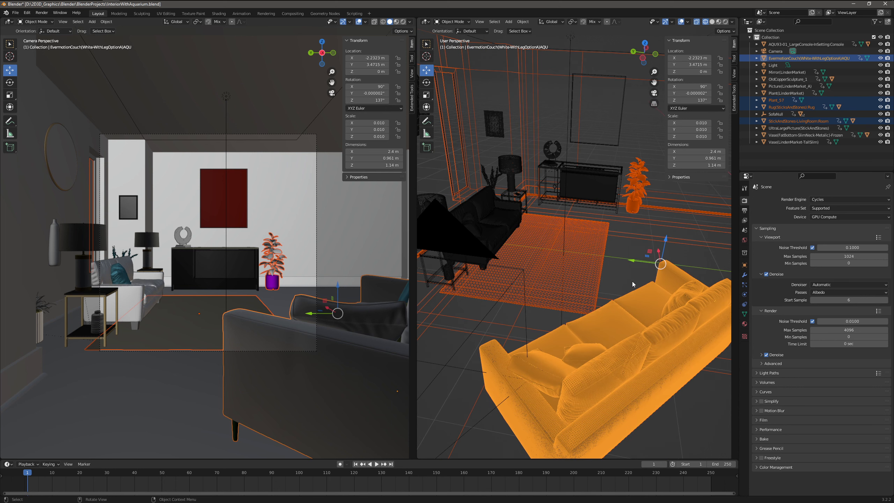
mouse_move(15, 13)
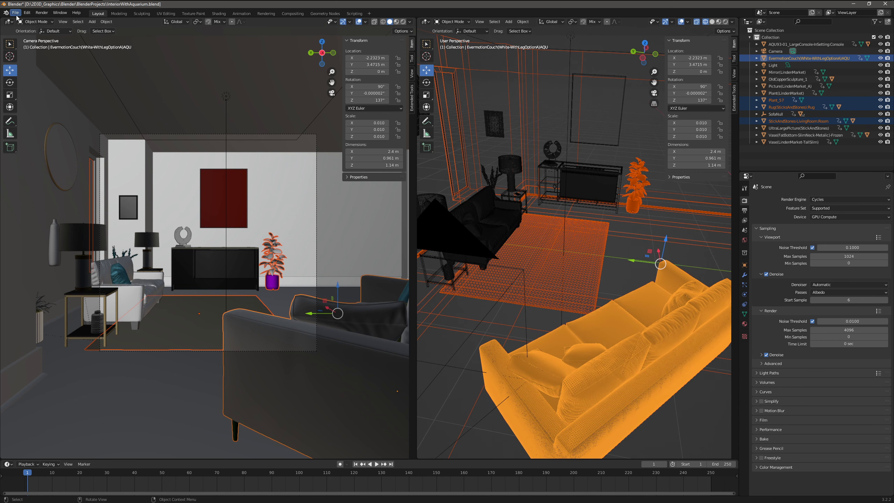
Leave the current file and launch a fresh Blender 3.2.2 session showing the startup splash.
left_click(15, 13)
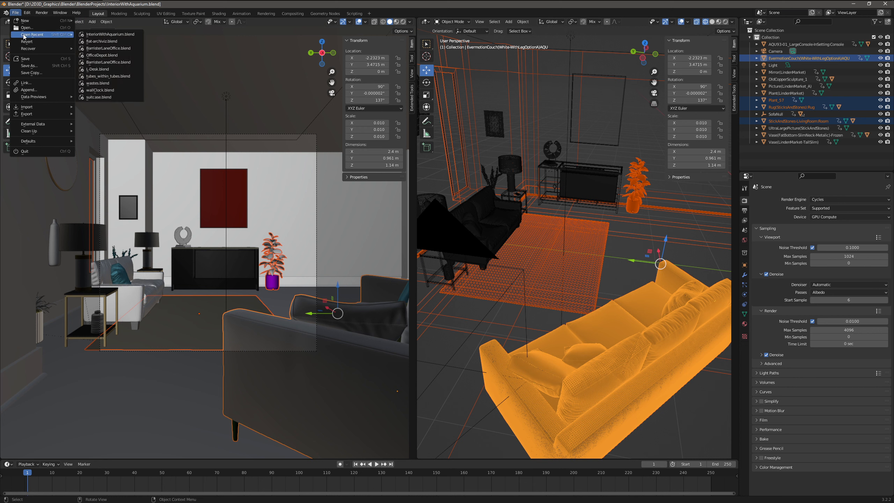
mouse_move(69, 37)
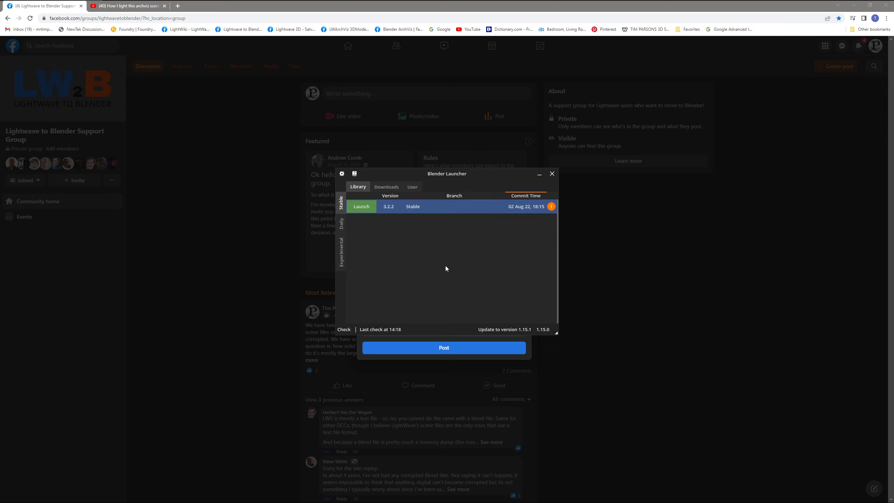
left_click(361, 207)
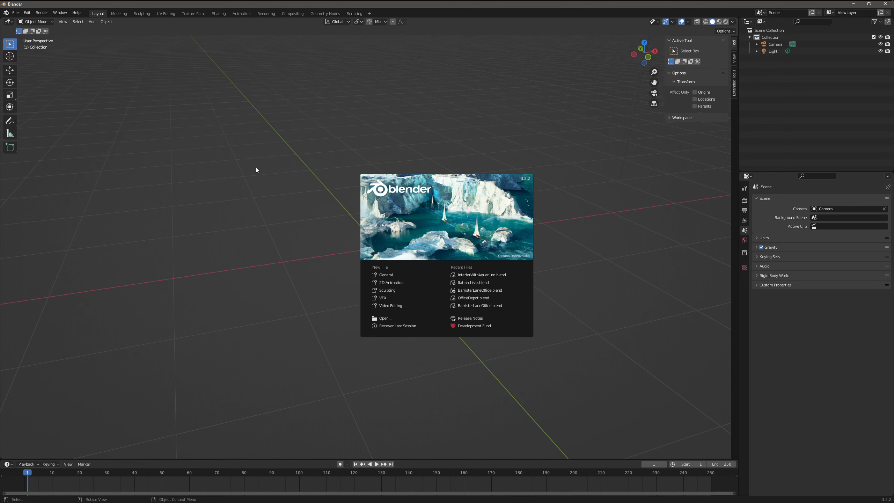
Load the flat-archviz.blend sample scene from the recent files list.
left_click(257, 170)
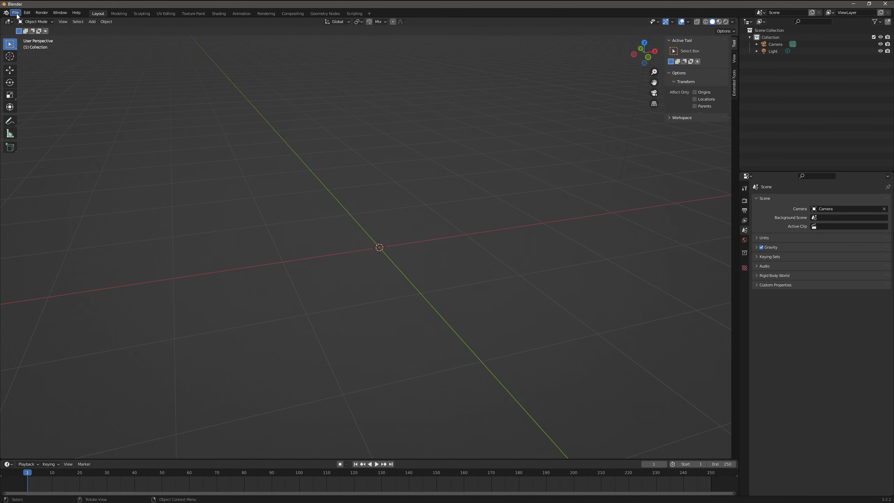
left_click(16, 13)
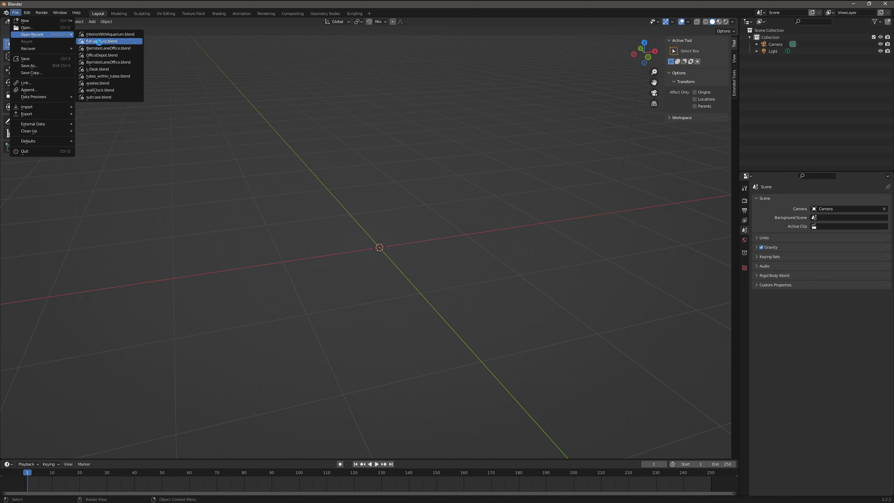
left_click(101, 42)
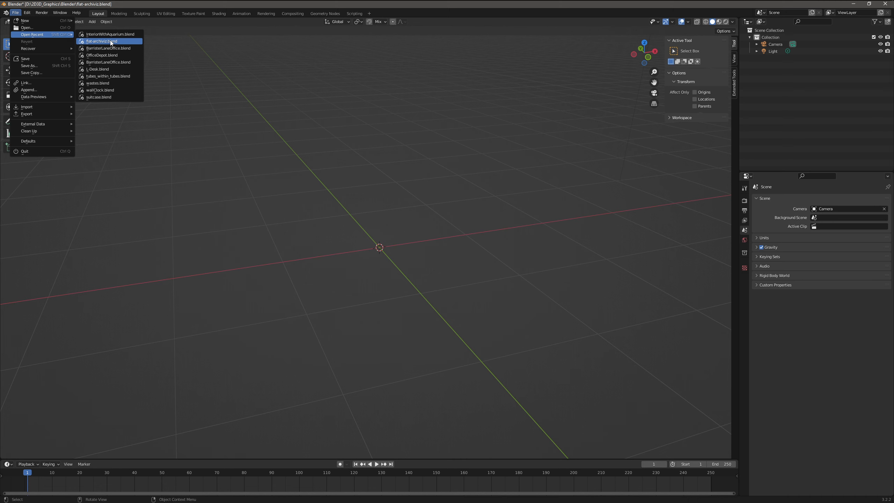
left_click(109, 41)
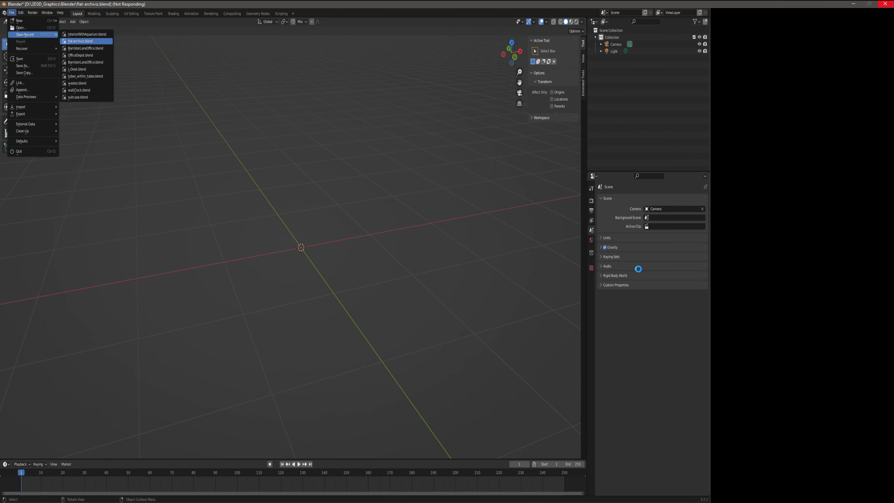
left_click(82, 41)
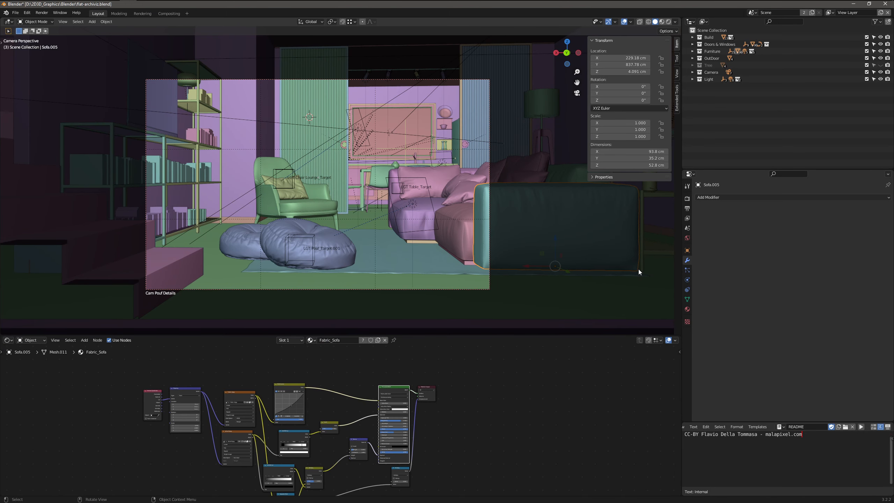
mouse_move(410, 49)
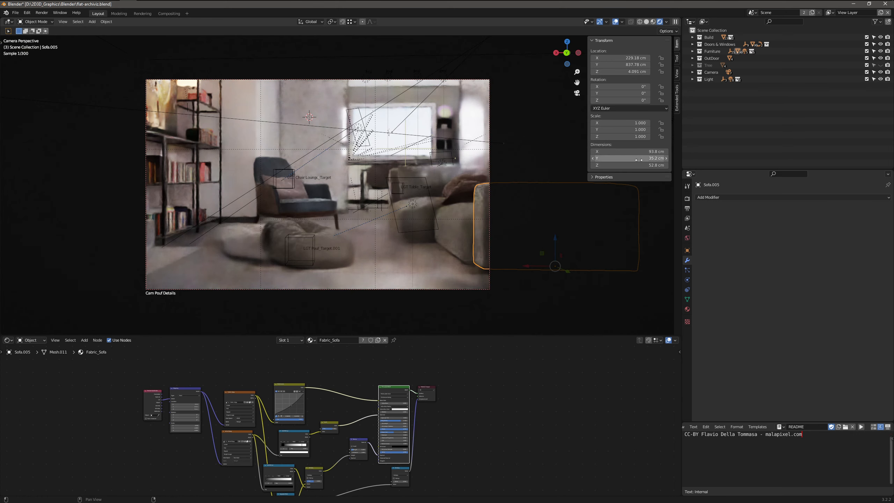
Enable Lock Camera to View in the sidebar's View settings.
left_click(676, 74)
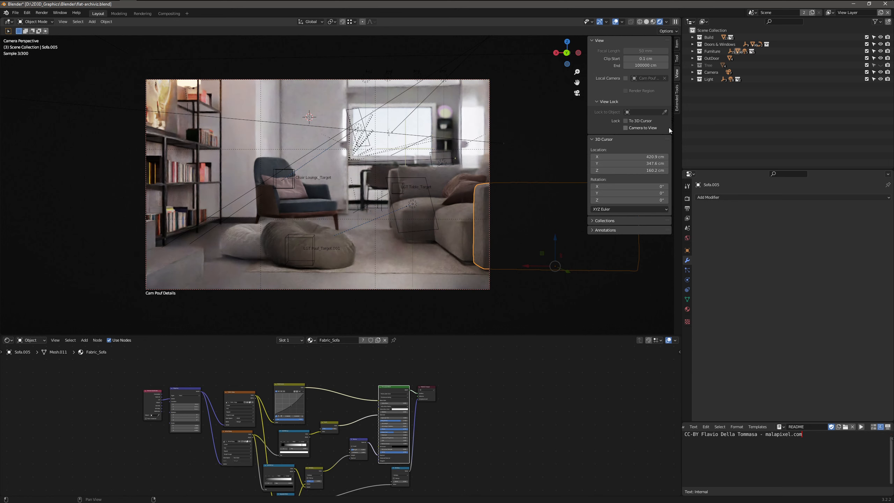
left_click(625, 128)
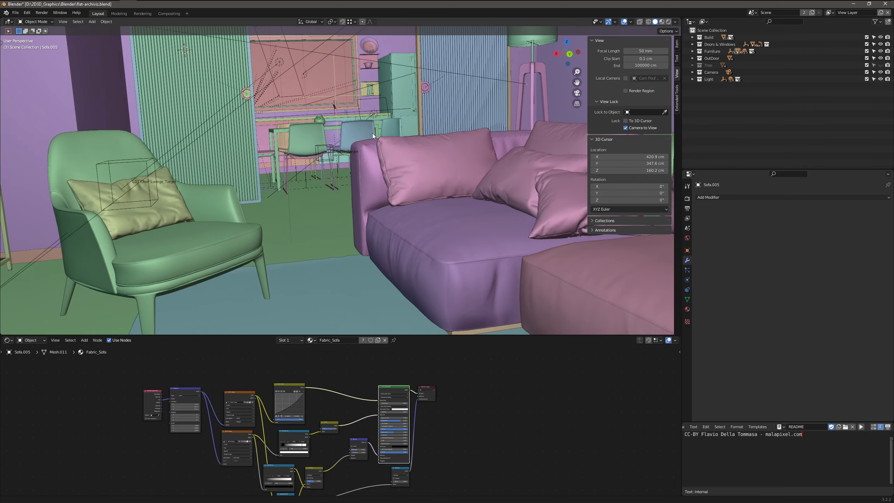
Orbit the viewport around the living room furniture toward the sofa and poufs.
left_click_drag(371, 172, 362, 253)
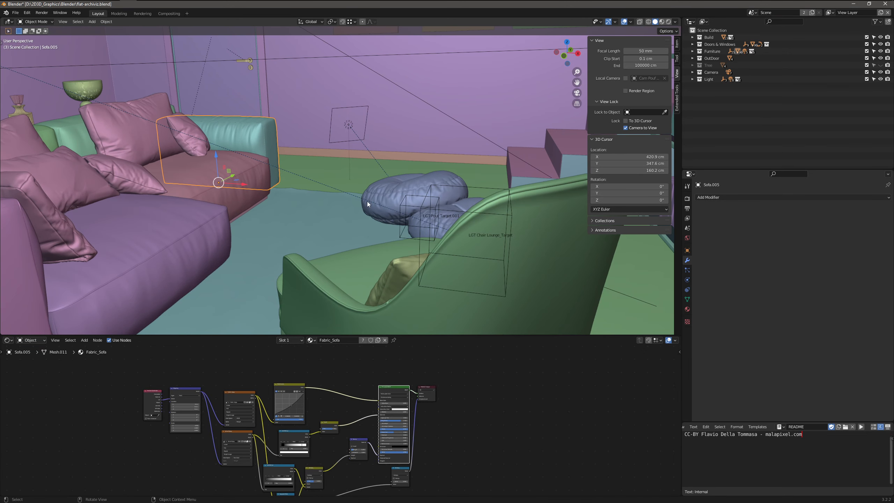
mouse_move(337, 140)
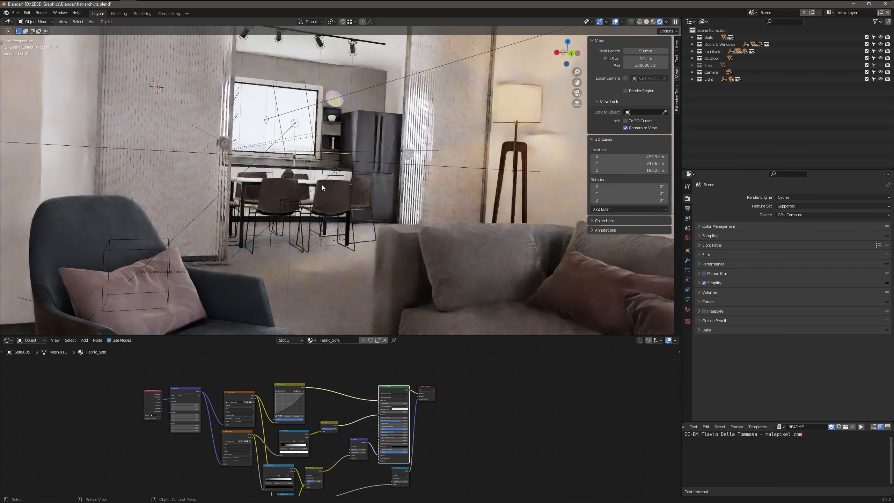
left_click(832, 215)
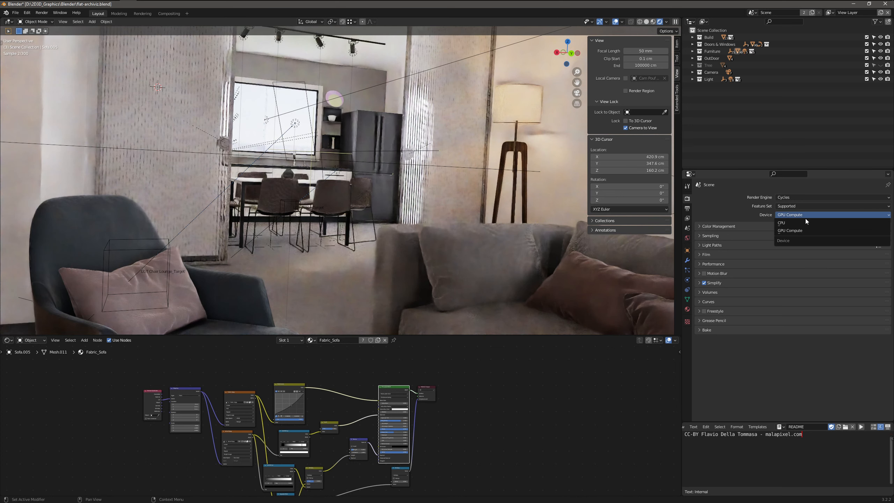
mouse_move(793, 222)
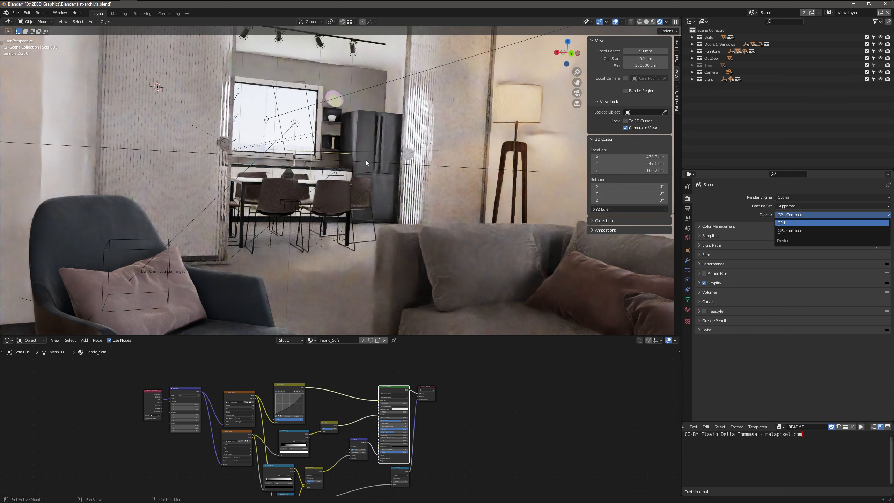
left_click(781, 222)
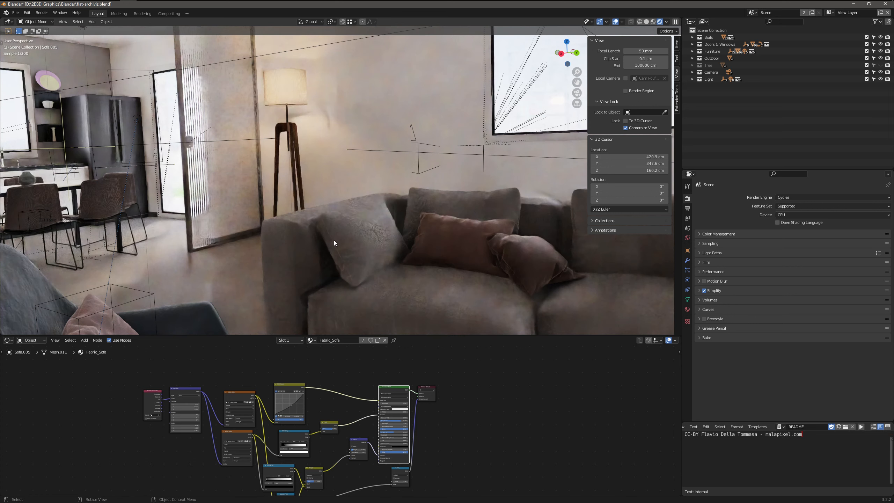
mouse_move(462, 208)
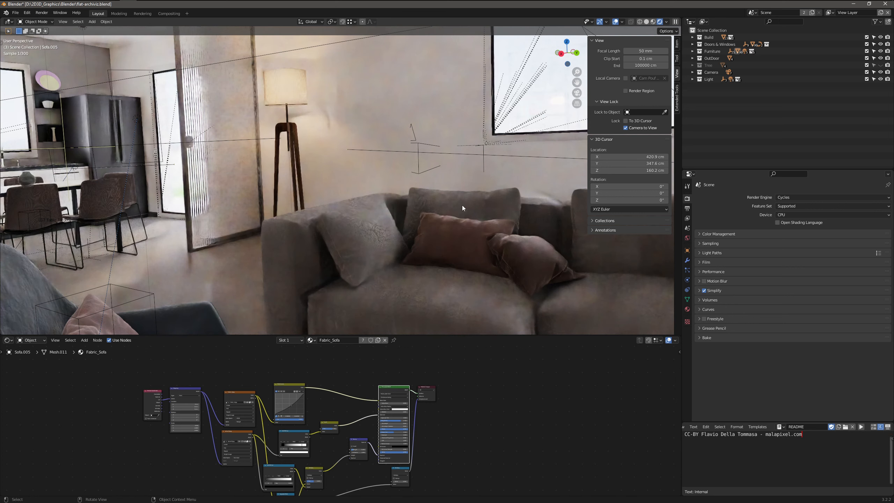
left_click(833, 215)
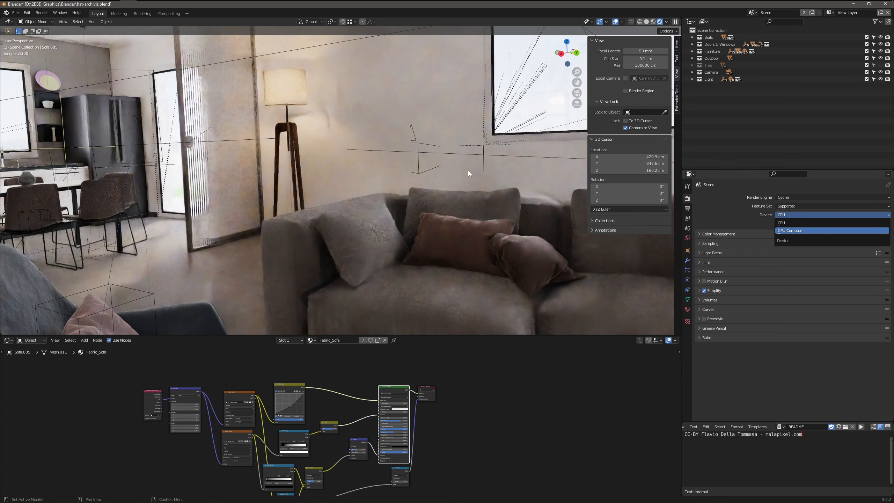
left_click(791, 230)
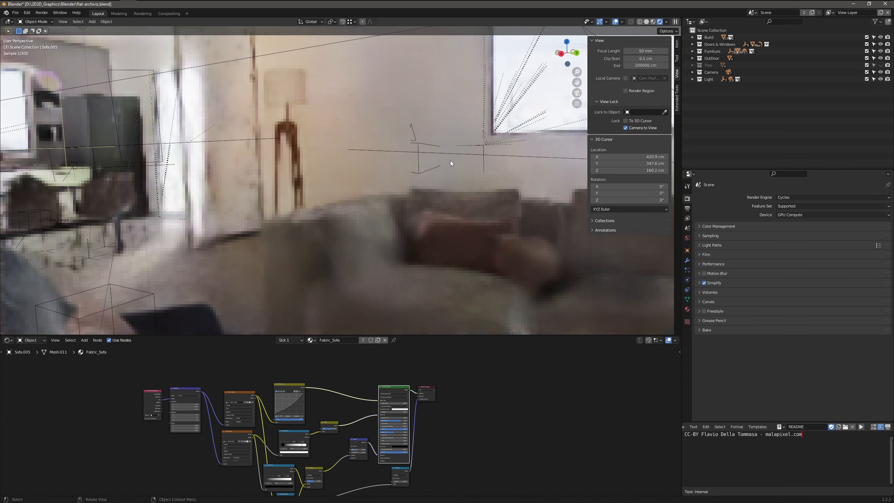